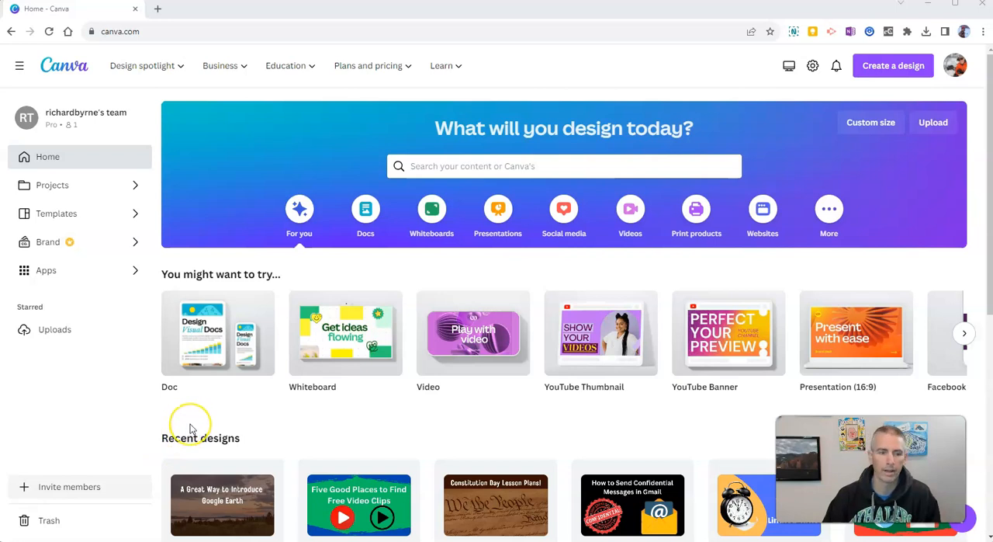
{"action": "mouse_move", "coordinate": [189, 425]}
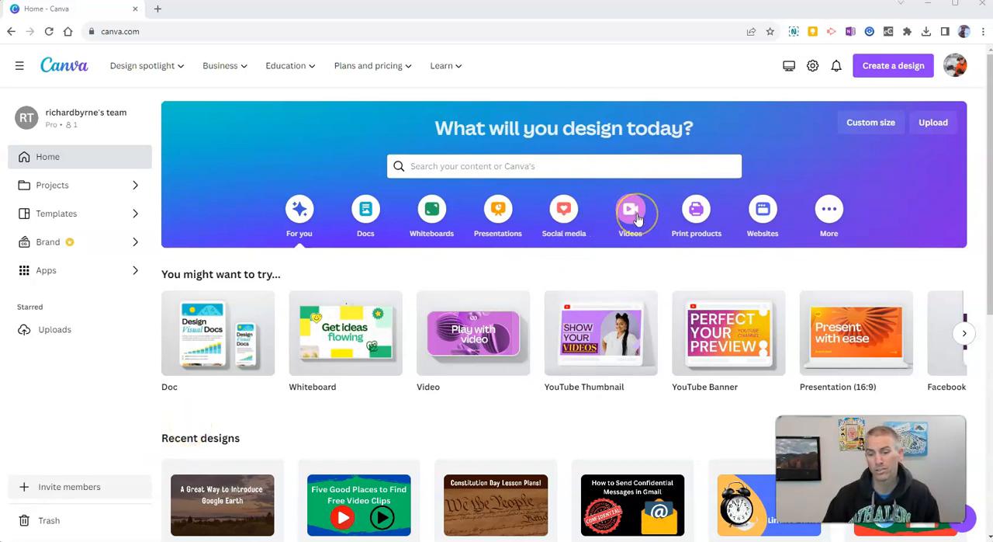
Show the Videos design category on the Canva home page
{"action": "left_click", "coordinate": [630, 214]}
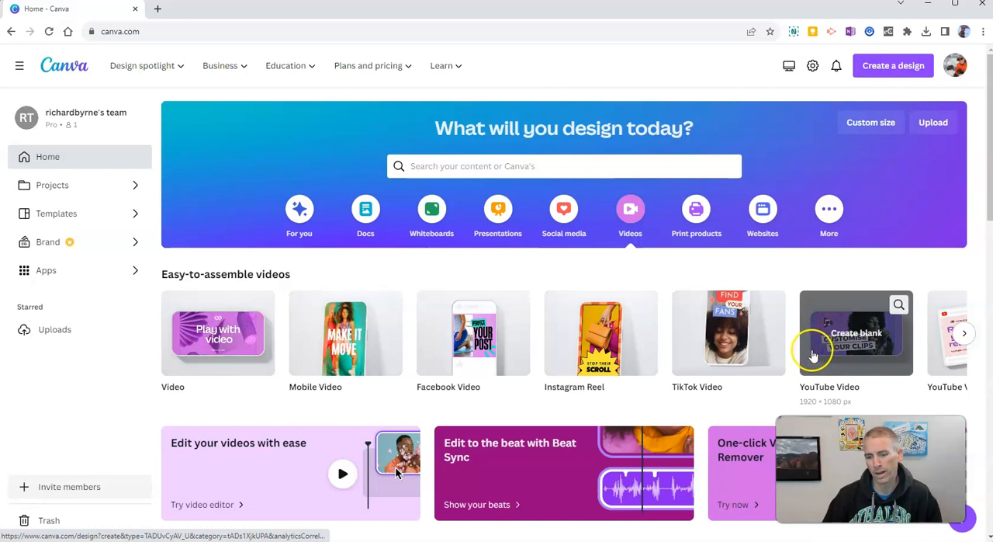
{"action": "mouse_move", "coordinate": [220, 370]}
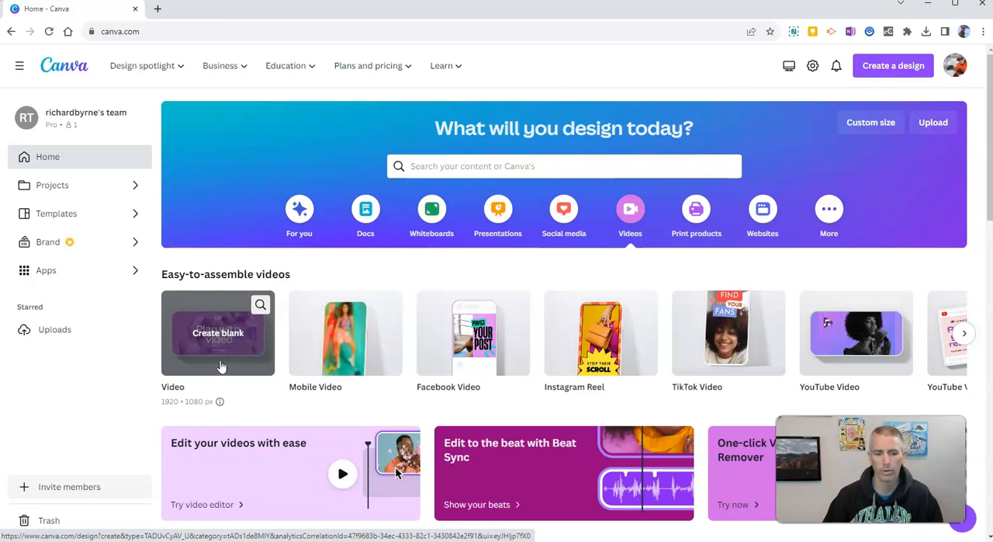
{"action": "mouse_move", "coordinate": [177, 407]}
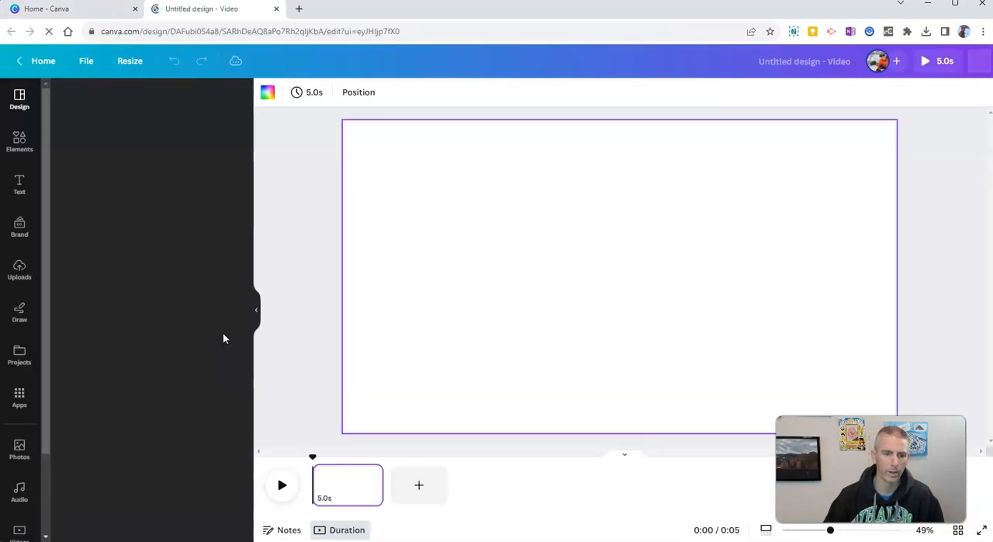
Open a blank video design and show the Uploads library with the dog-in-lake photos
{"action": "left_click", "coordinate": [19, 100]}
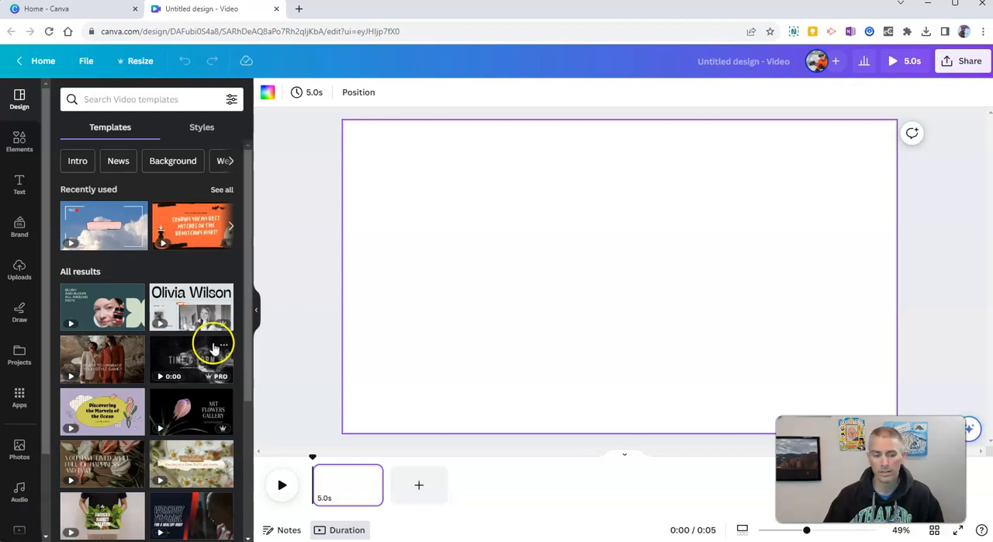
{"action": "mouse_move", "coordinate": [183, 369]}
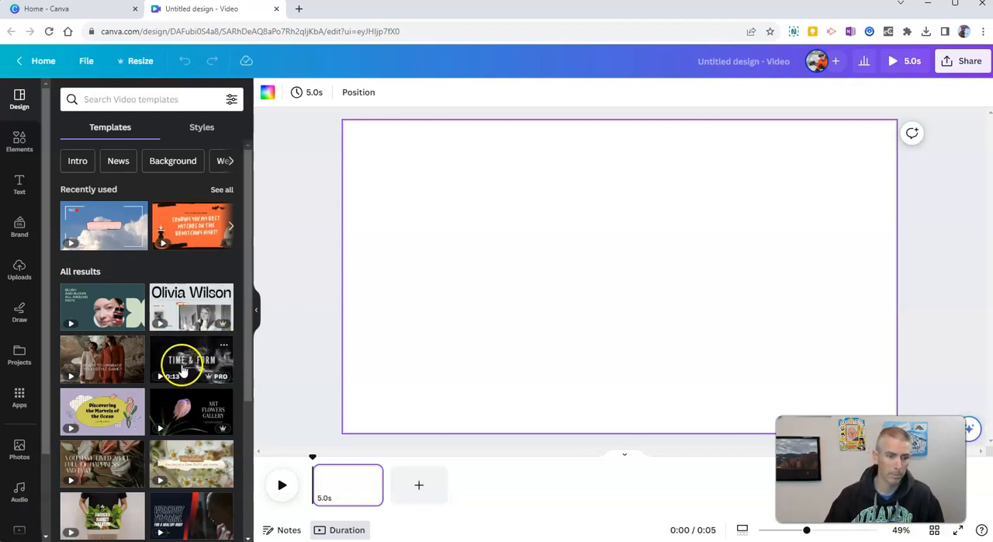
{"action": "mouse_move", "coordinate": [184, 364]}
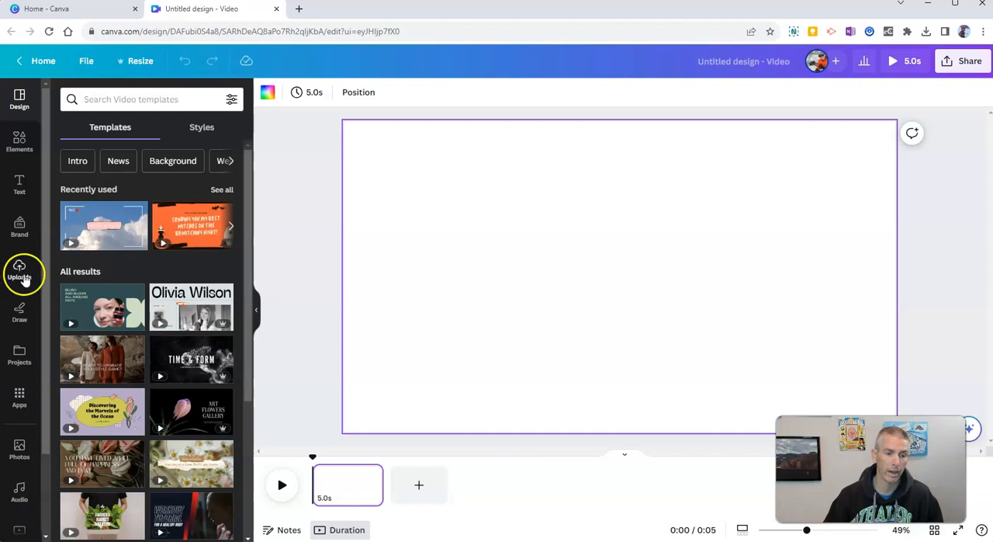
{"action": "left_click", "coordinate": [18, 271]}
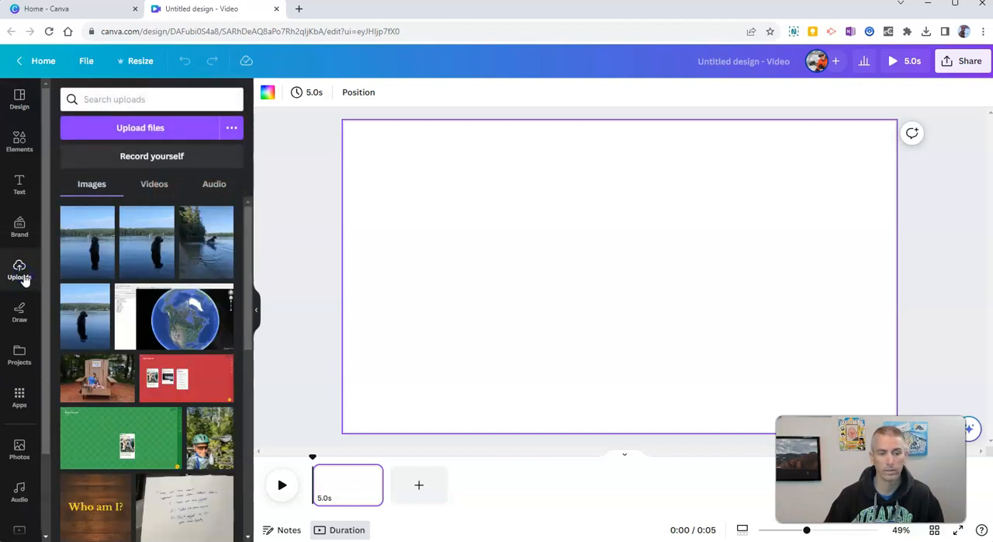
{"action": "mouse_move", "coordinate": [18, 279]}
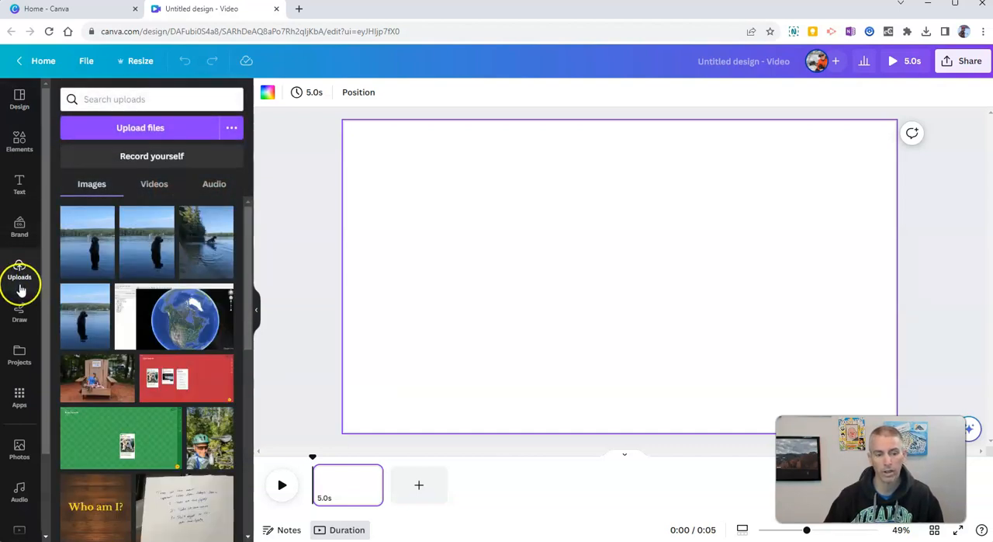
{"action": "mouse_move", "coordinate": [92, 251]}
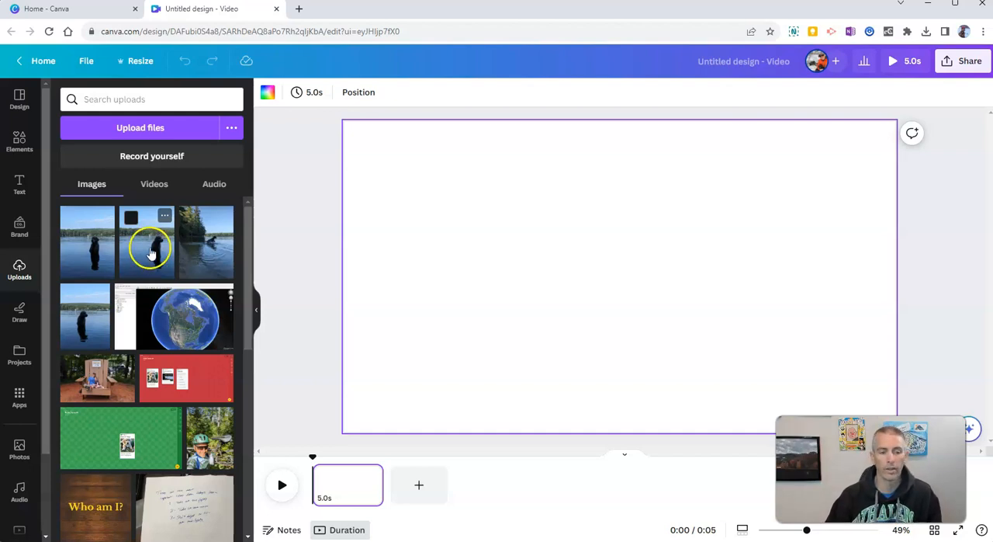
Place dog-in-lake photos on three pages of the video, then return to page one
{"action": "left_click", "coordinate": [152, 252]}
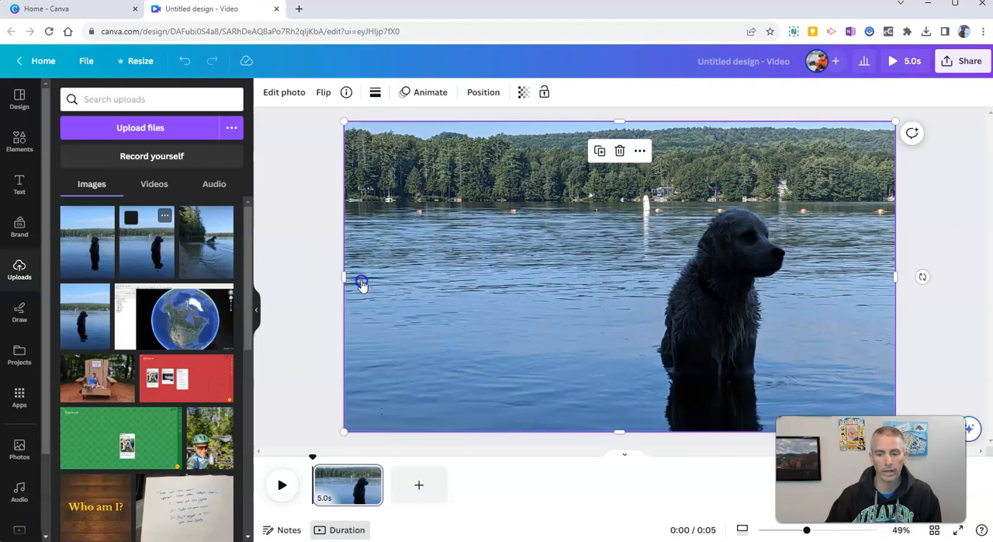
{"action": "left_click", "coordinate": [419, 484]}
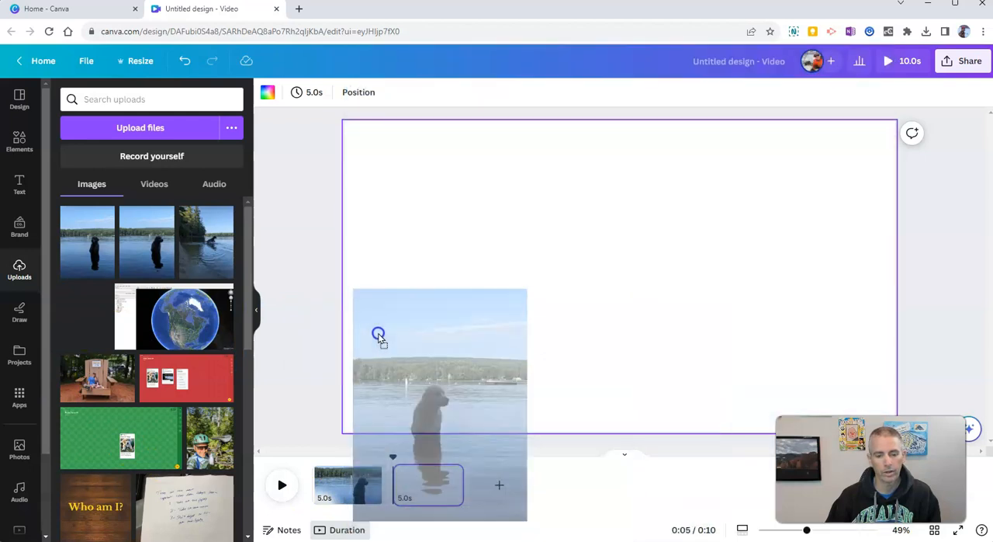
{"action": "left_click", "coordinate": [440, 380]}
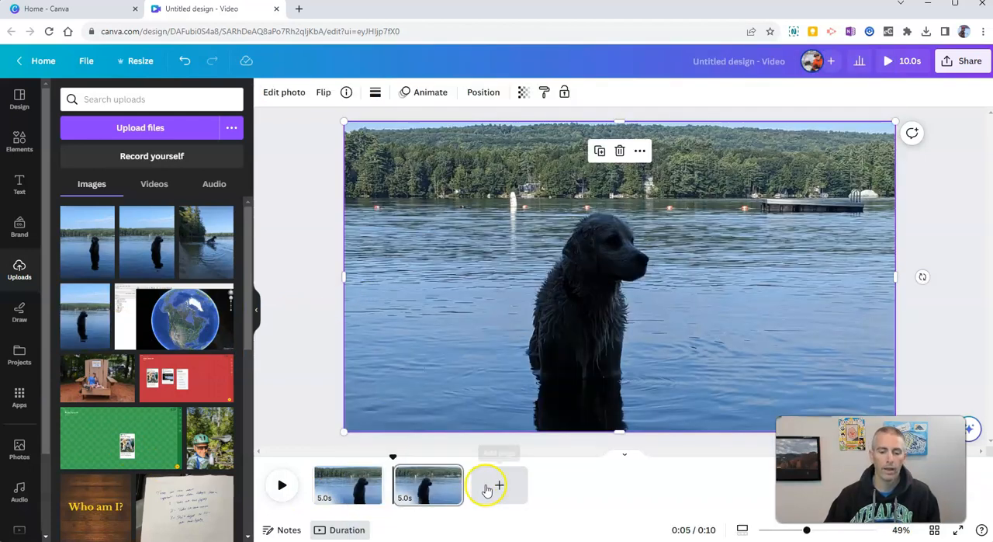
{"action": "left_click", "coordinate": [499, 484]}
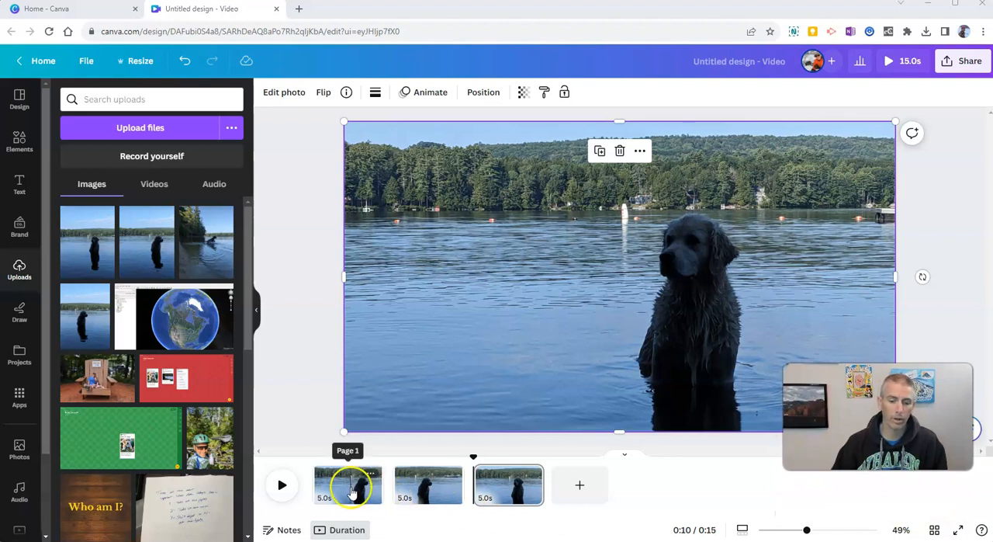
{"action": "left_click", "coordinate": [348, 485]}
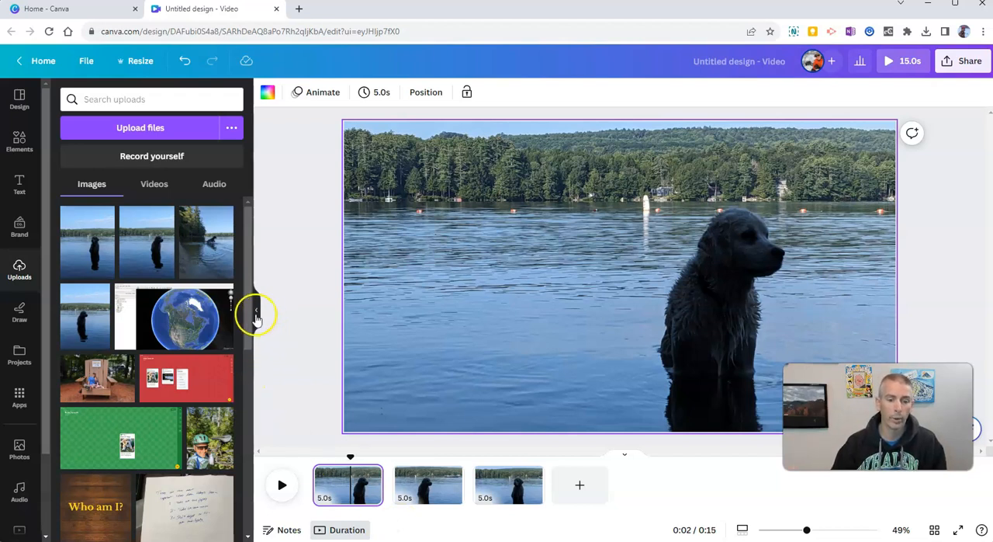
Set page timing to 1.0 s applied to all three pages, giving a 3-second video
{"action": "left_click", "coordinate": [258, 310]}
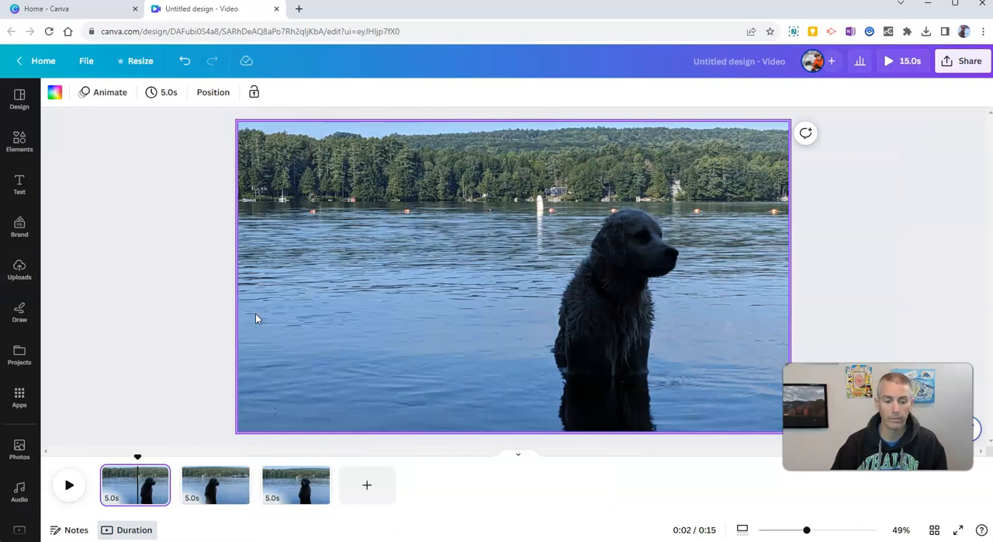
{"action": "mouse_move", "coordinate": [205, 341]}
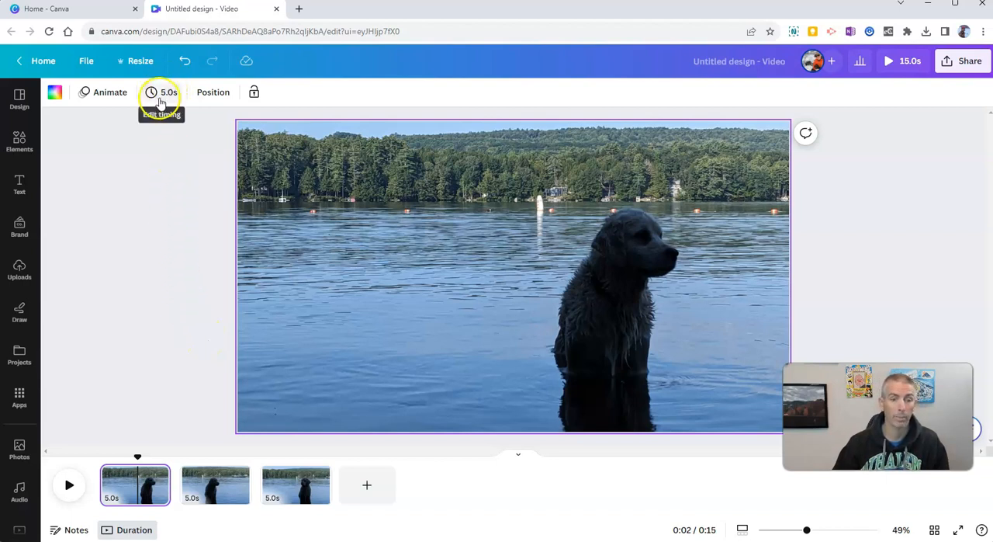
{"action": "left_click", "coordinate": [161, 91]}
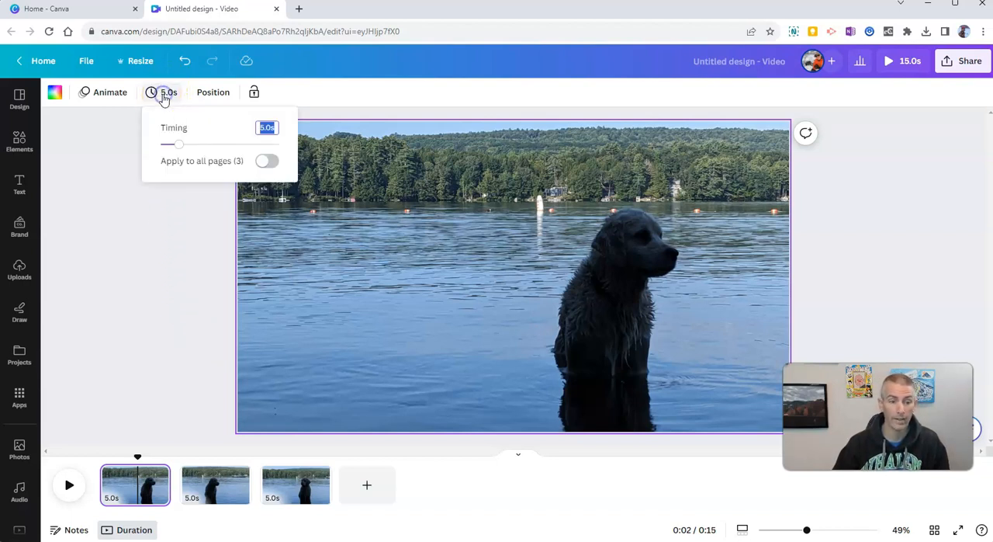
{"action": "left_click", "coordinate": [267, 161]}
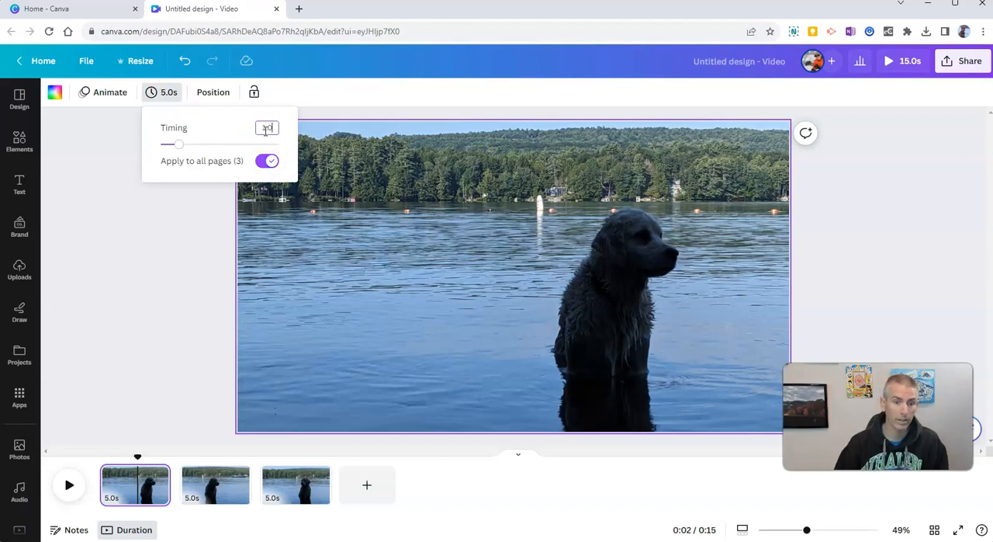
{"action": "left_click", "coordinate": [177, 313]}
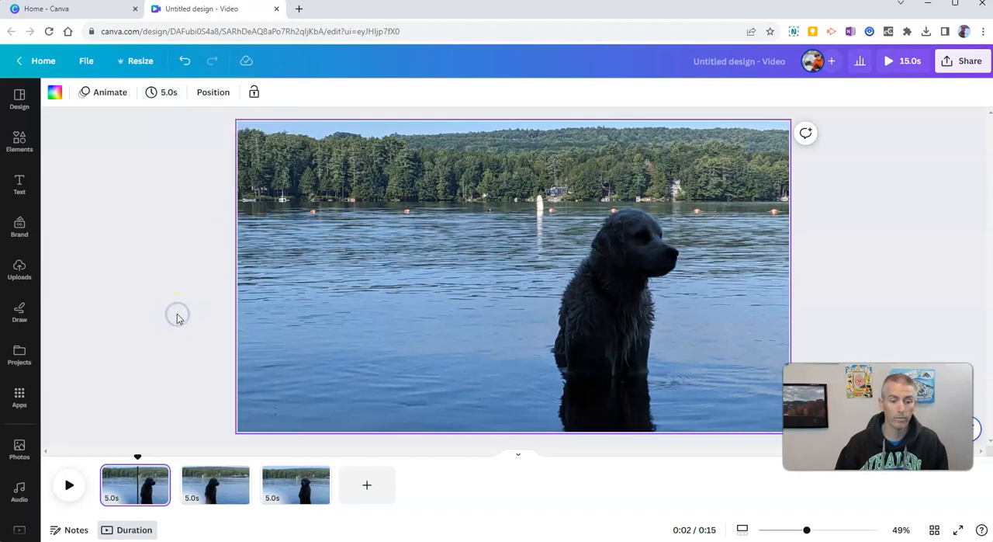
{"action": "mouse_move", "coordinate": [872, 171]}
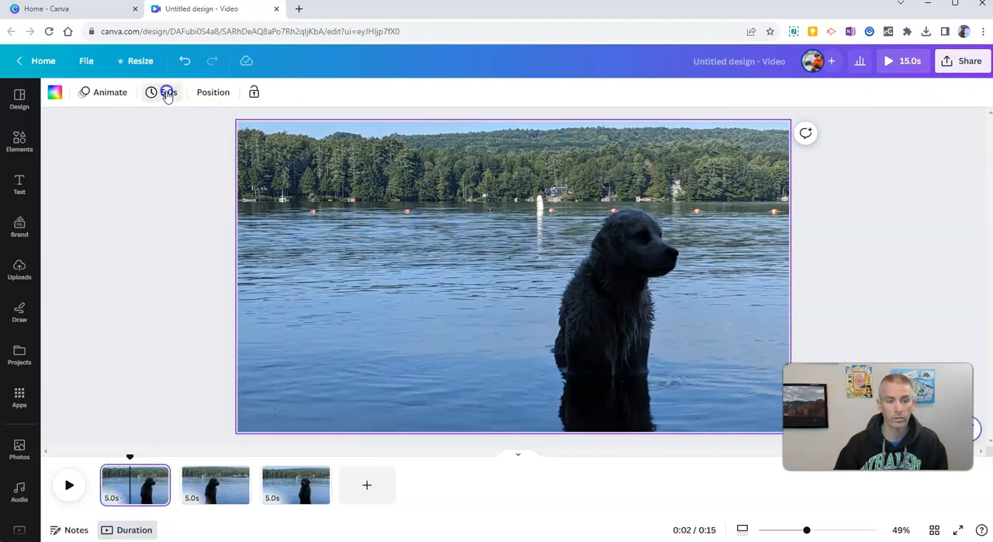
{"action": "left_click", "coordinate": [167, 91]}
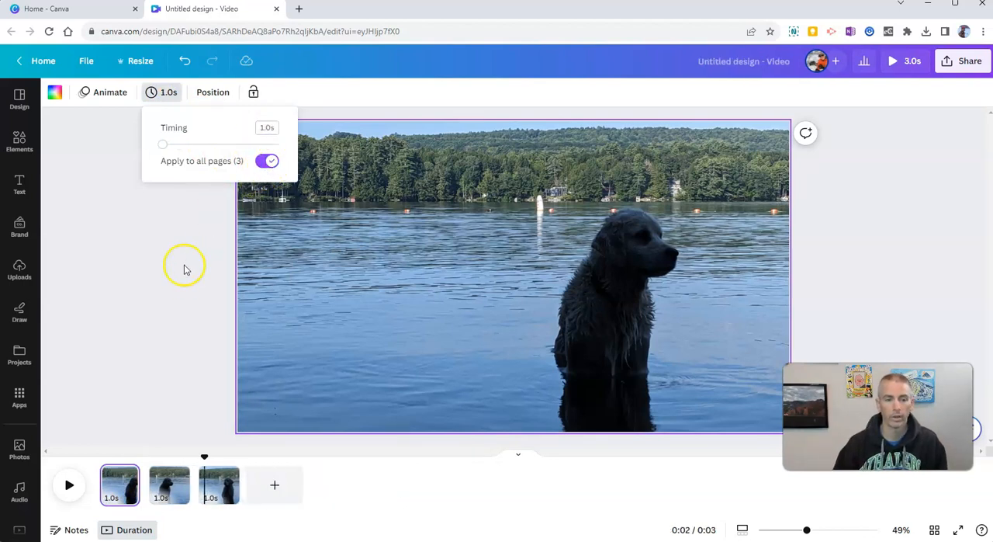
{"action": "left_click", "coordinate": [187, 270]}
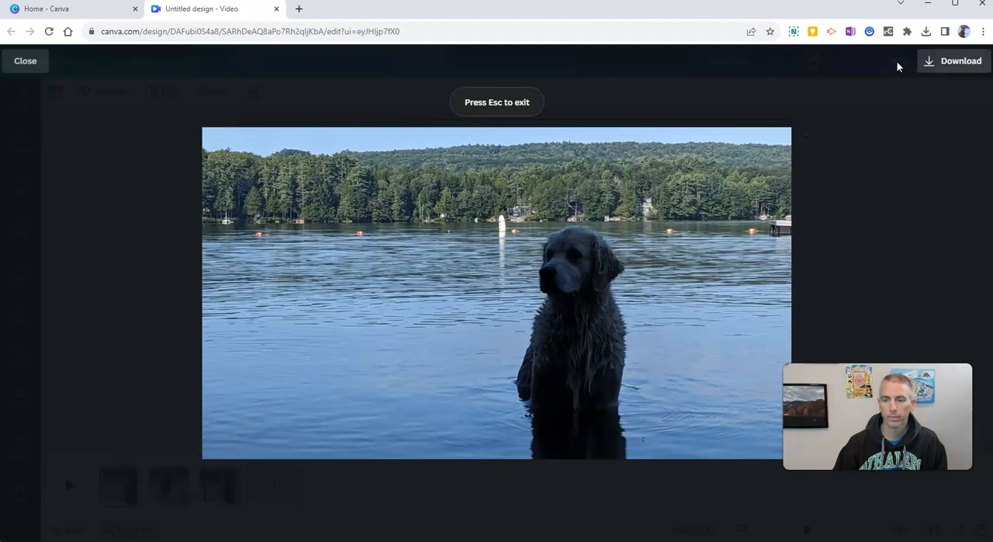
Play the three-page preview, then exit back to the editor
{"action": "left_click", "coordinate": [25, 60]}
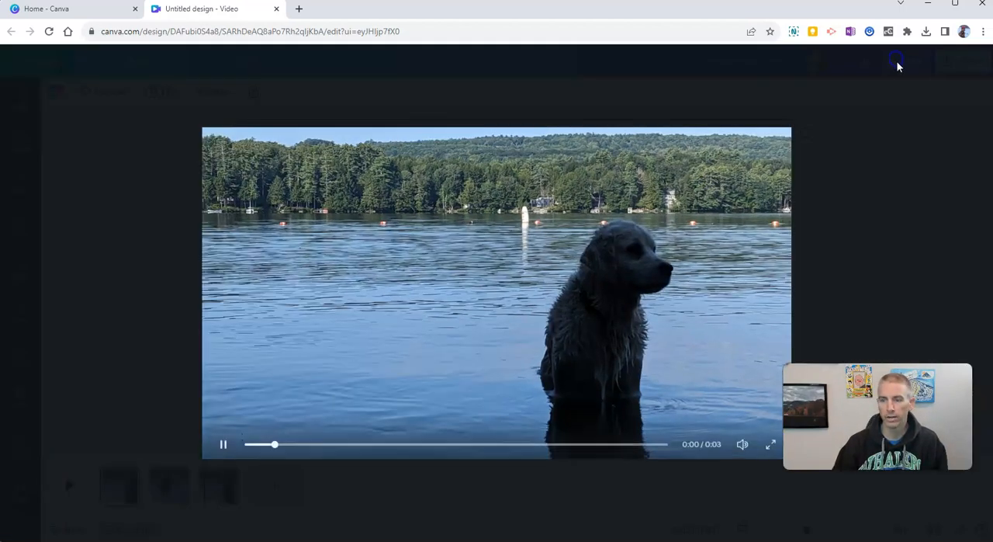
{"action": "left_click", "coordinate": [770, 444]}
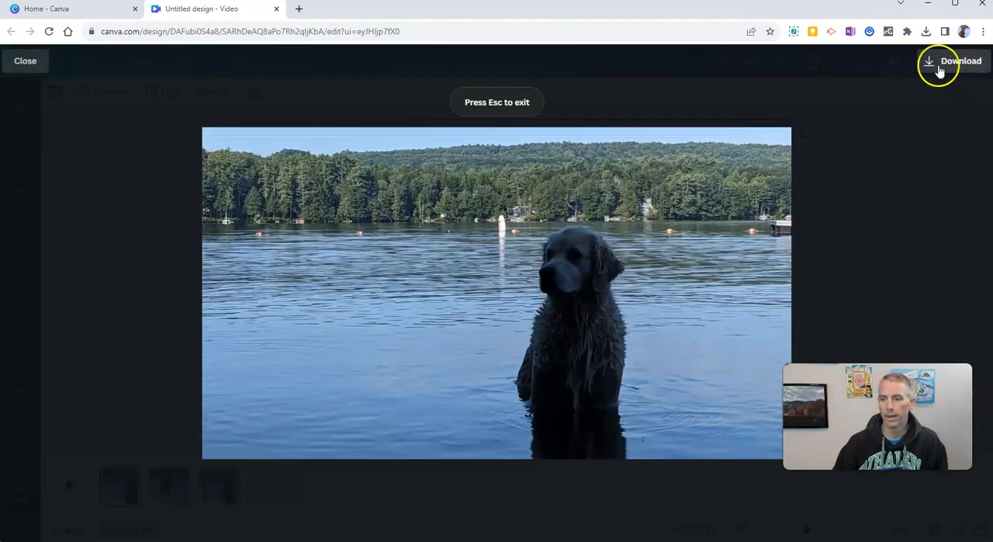
{"action": "left_click", "coordinate": [962, 61]}
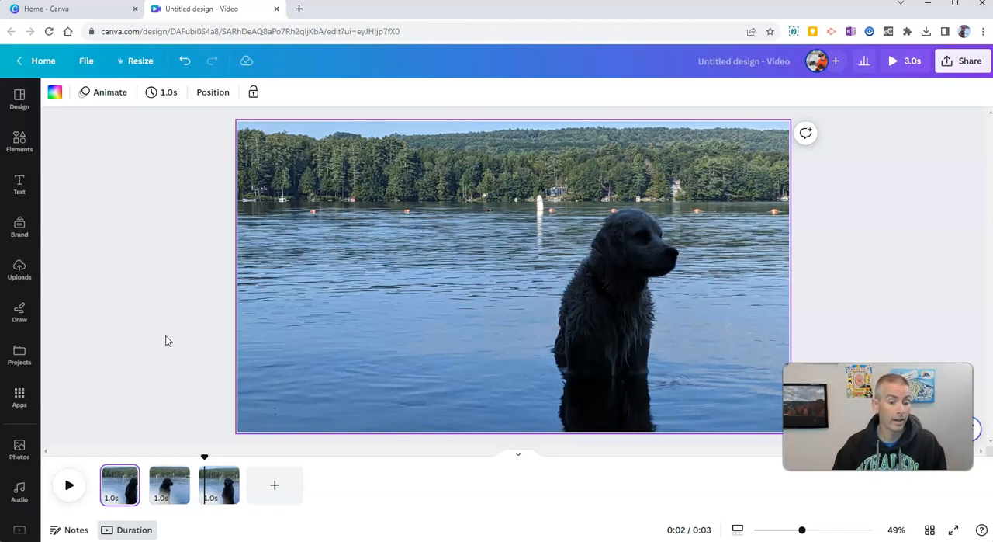
{"action": "mouse_move", "coordinate": [273, 484]}
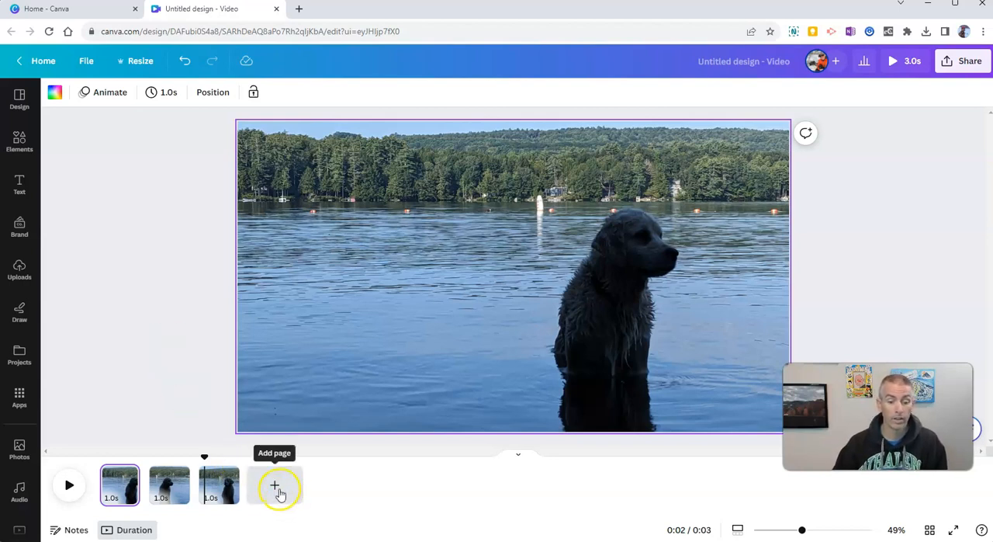
Add a fourth page holding another sitting-dog photo from Uploads
{"action": "left_click", "coordinate": [273, 484]}
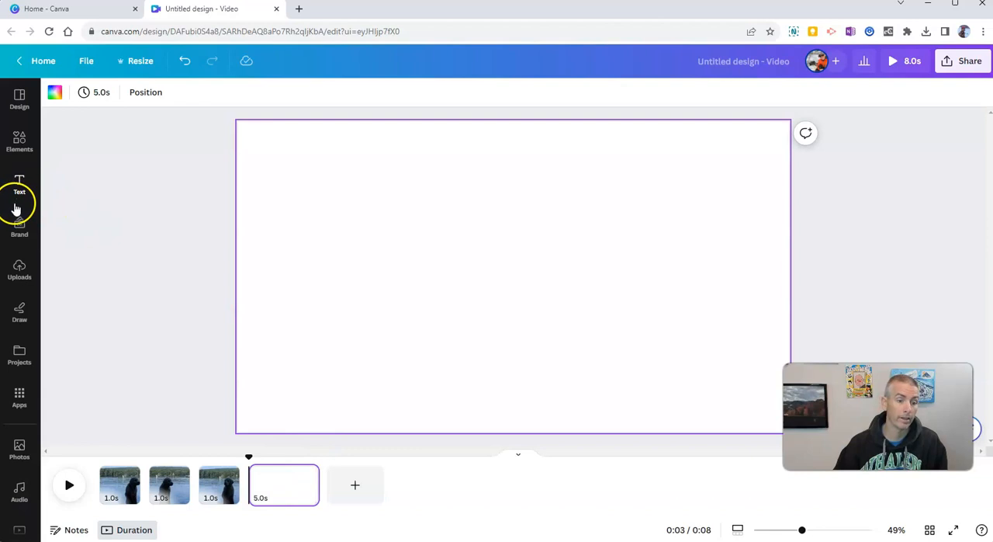
{"action": "mouse_move", "coordinate": [18, 267]}
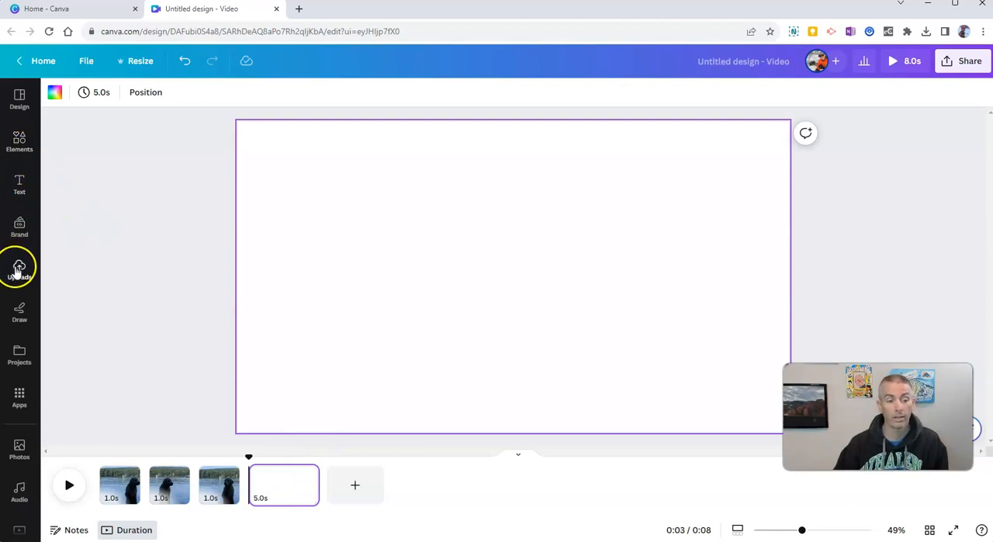
{"action": "left_click", "coordinate": [18, 270]}
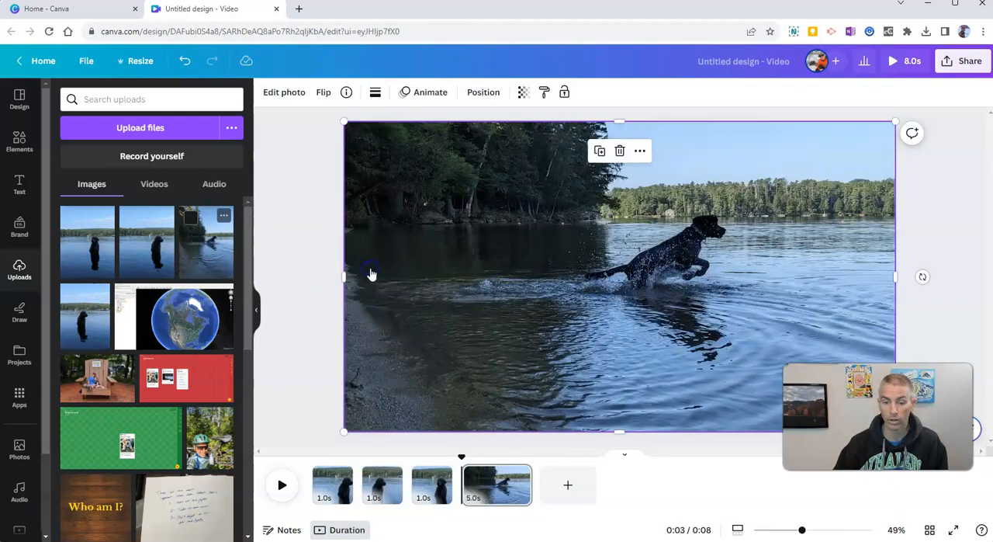
{"action": "left_click", "coordinate": [619, 151]}
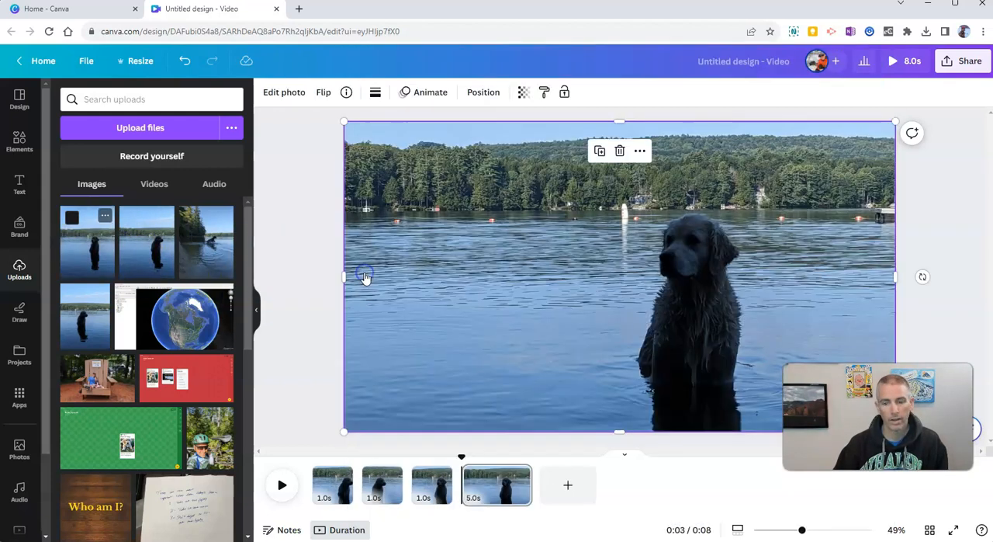
{"action": "mouse_move", "coordinate": [248, 323]}
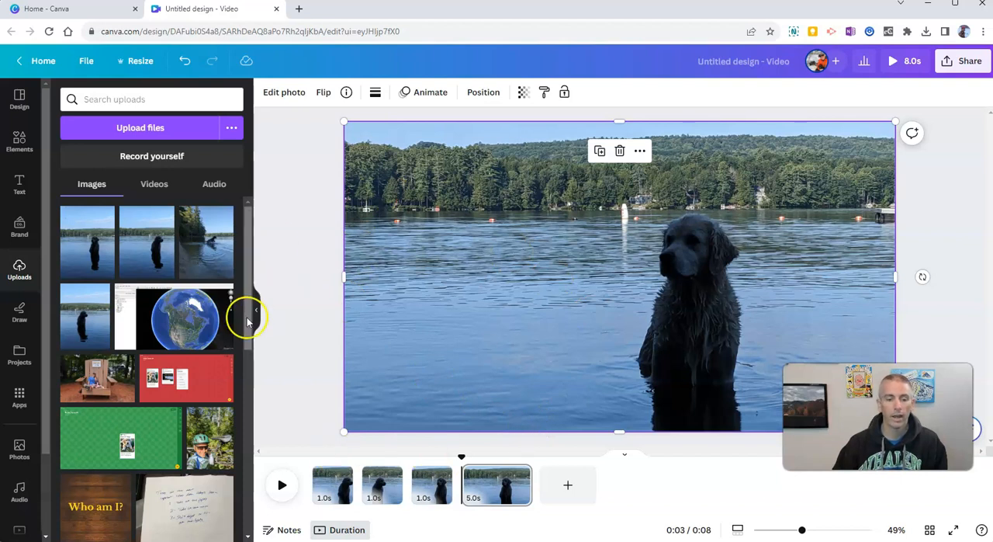
{"action": "left_click", "coordinate": [256, 311]}
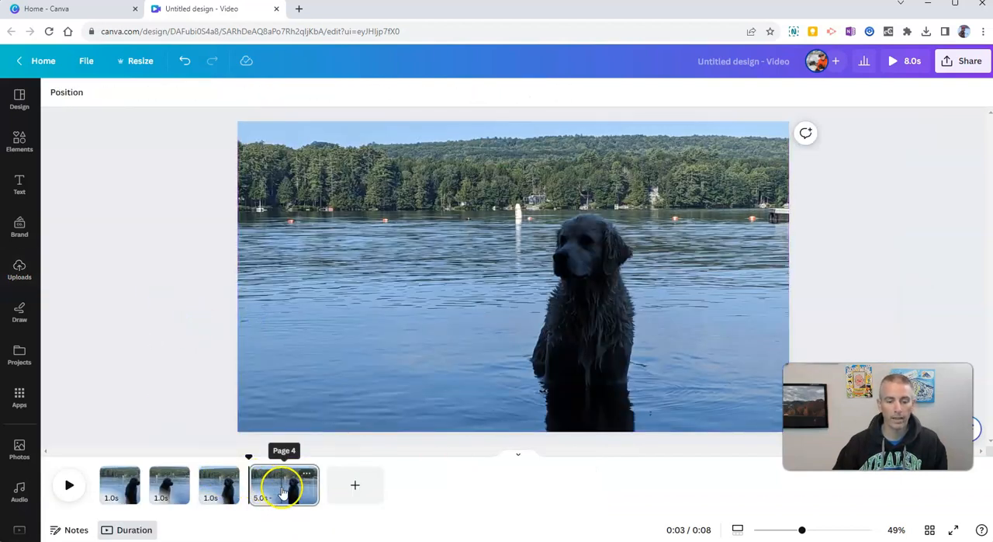
{"action": "left_click", "coordinate": [168, 91]}
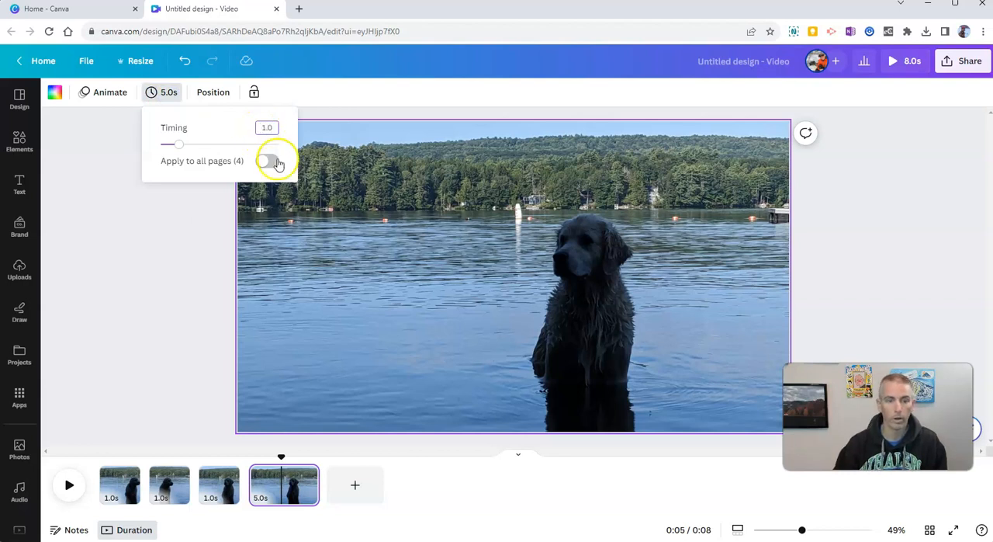
Set timing to 0.5 s on all four pages and play the 2-second preview
{"action": "left_click", "coordinate": [267, 162]}
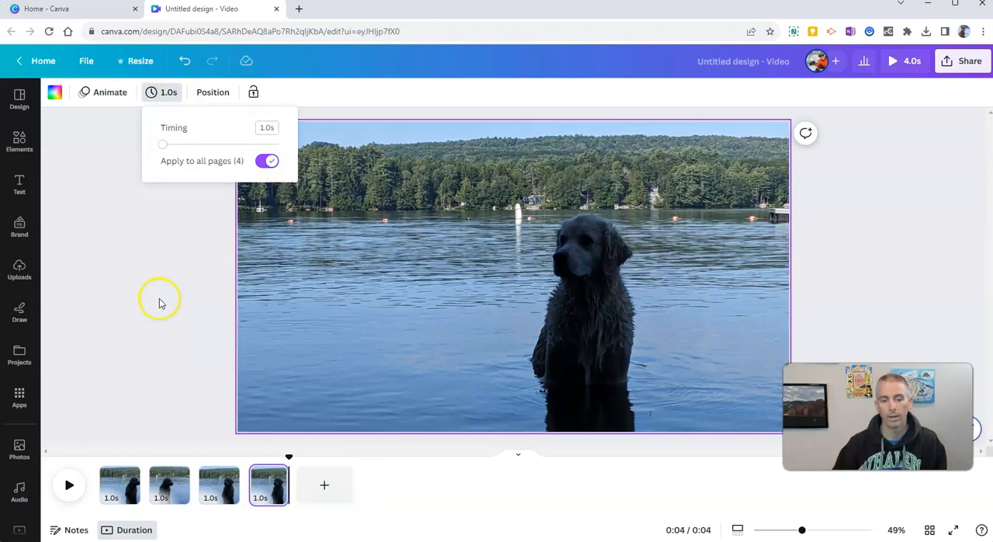
{"action": "left_click", "coordinate": [158, 303]}
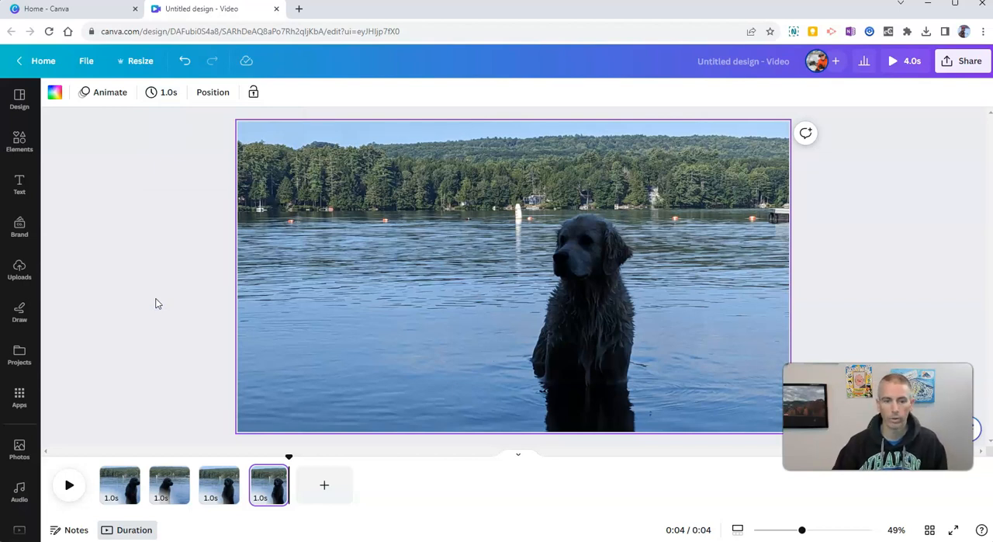
{"action": "left_click", "coordinate": [167, 92]}
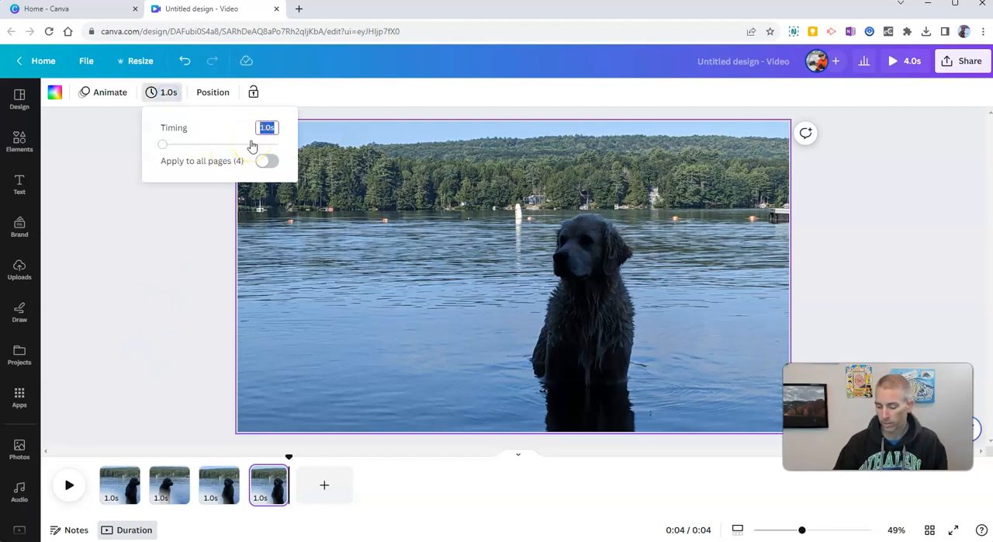
{"action": "type", "text": "0"}
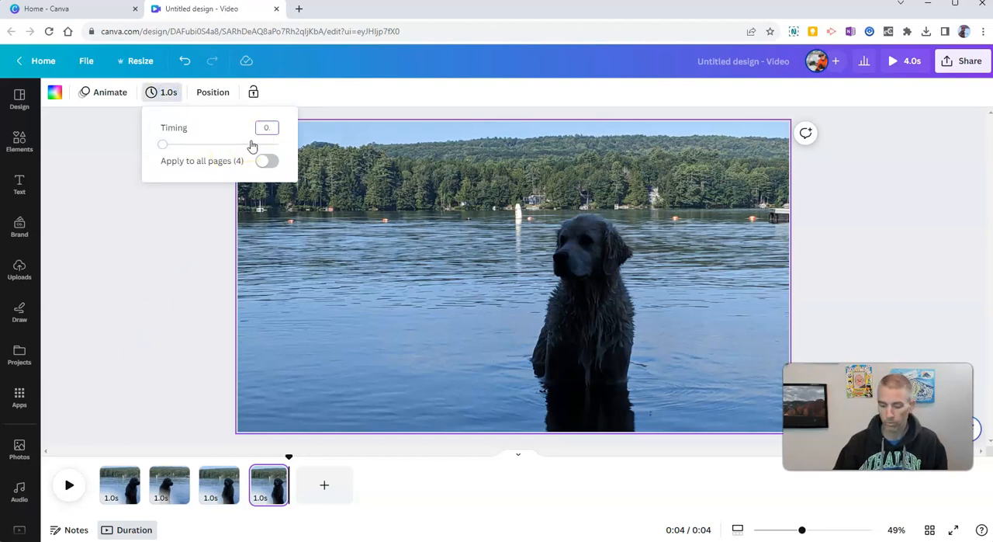
{"action": "left_click", "coordinate": [267, 162]}
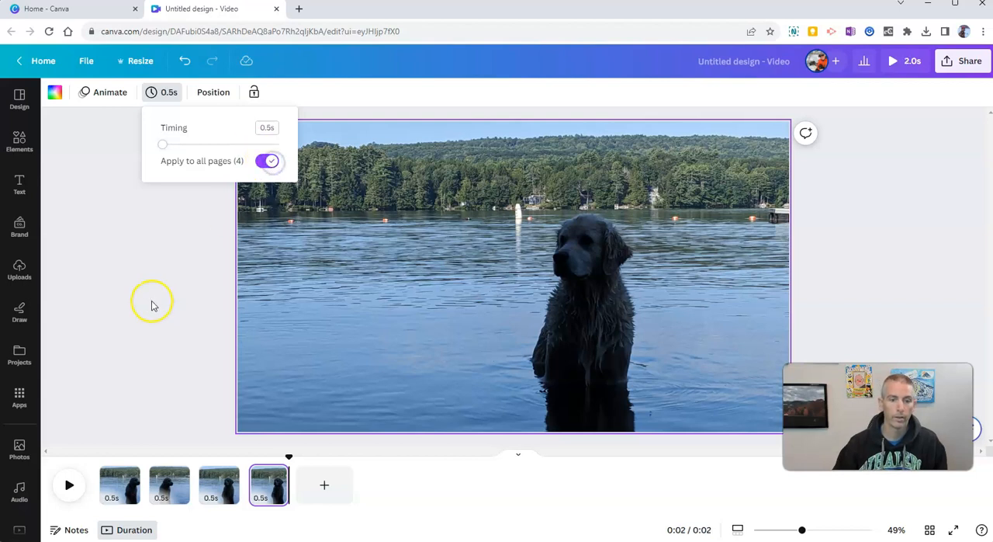
{"action": "mouse_move", "coordinate": [148, 295]}
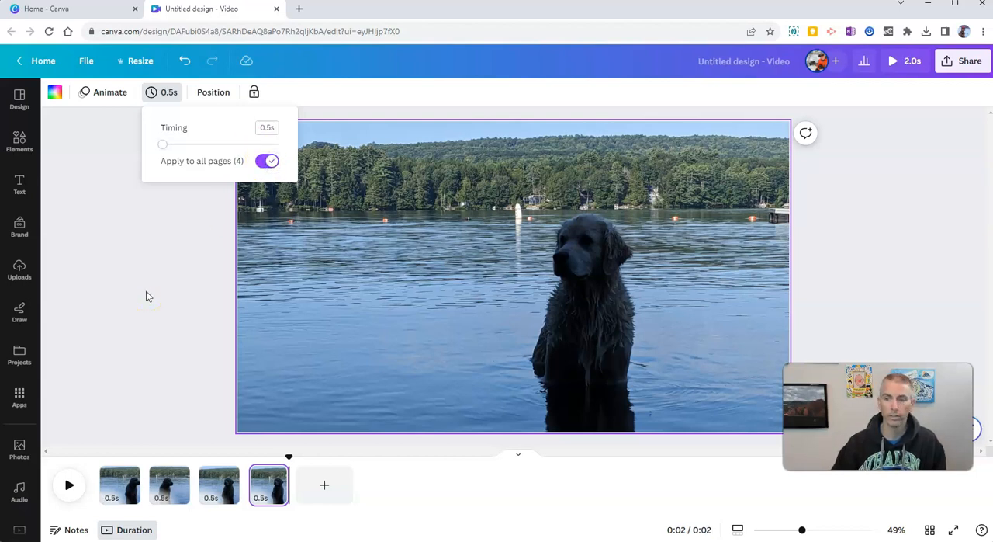
{"action": "left_click", "coordinate": [892, 61]}
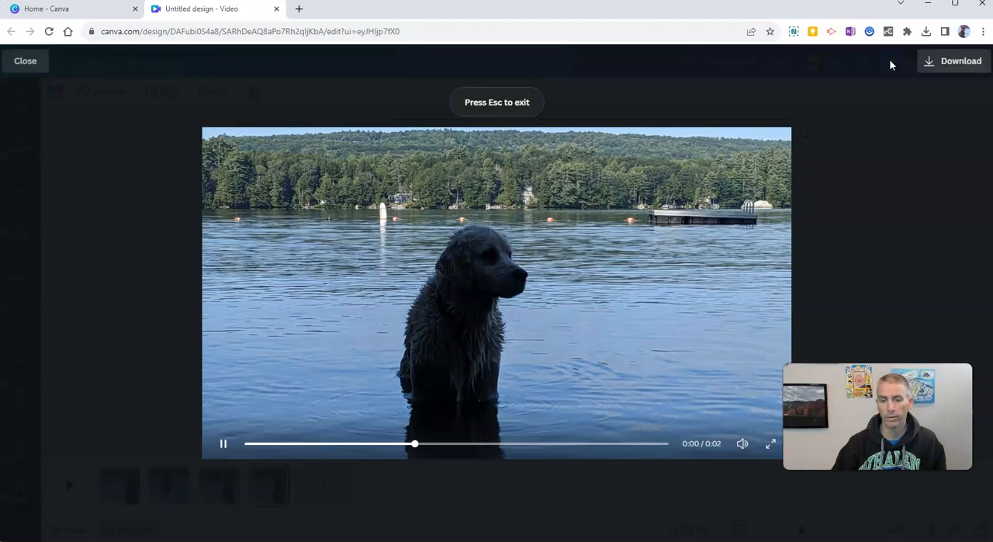